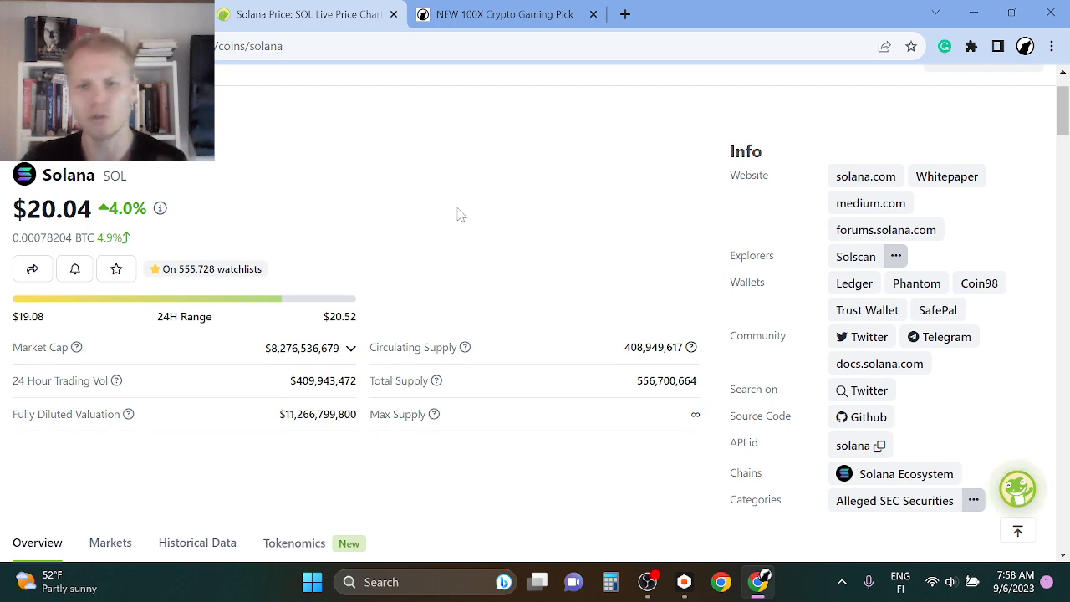
- Switch between the Solana price page and the 'NEW 100X Crypto Gaming Pick' landing page, ending on the gaming pick
{"action": "scroll", "scroll_direction": "down", "scroll_amount": 3}
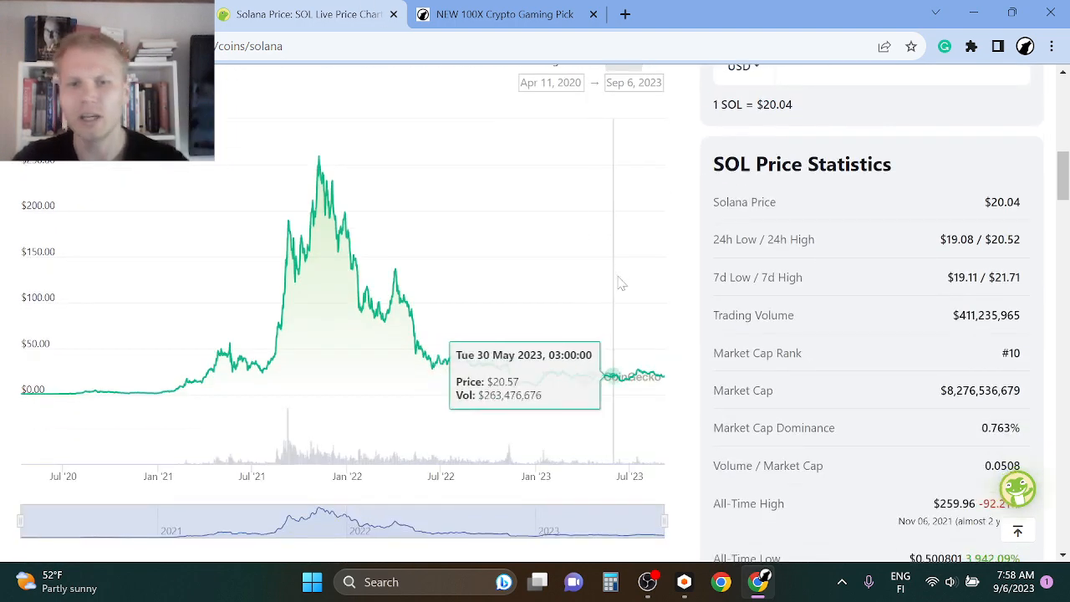
{"action": "mouse_move", "coordinate": [516, 344]}
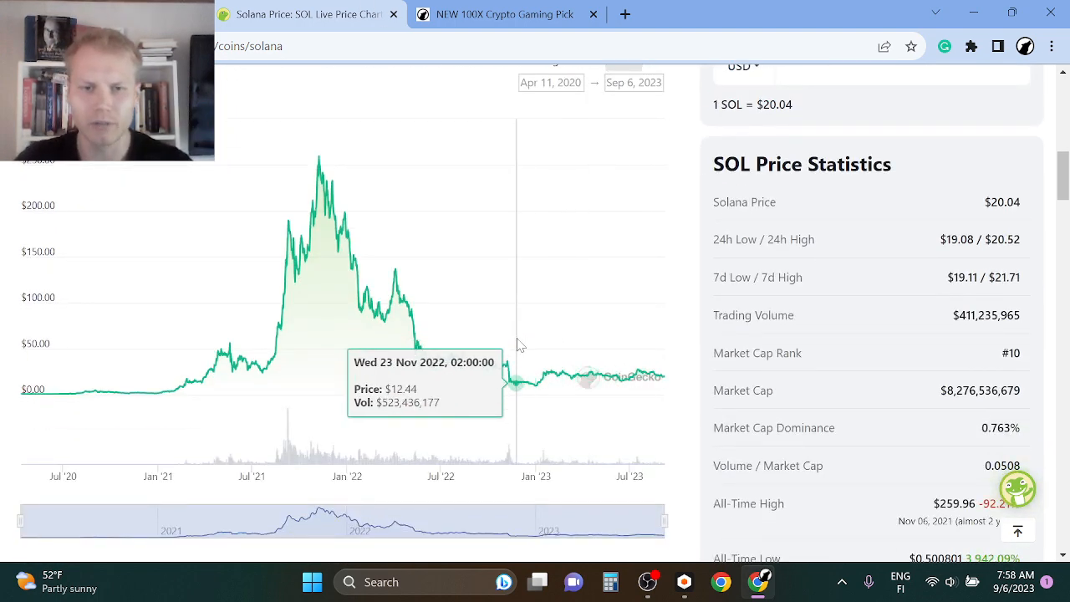
{"action": "mouse_move", "coordinate": [652, 343]}
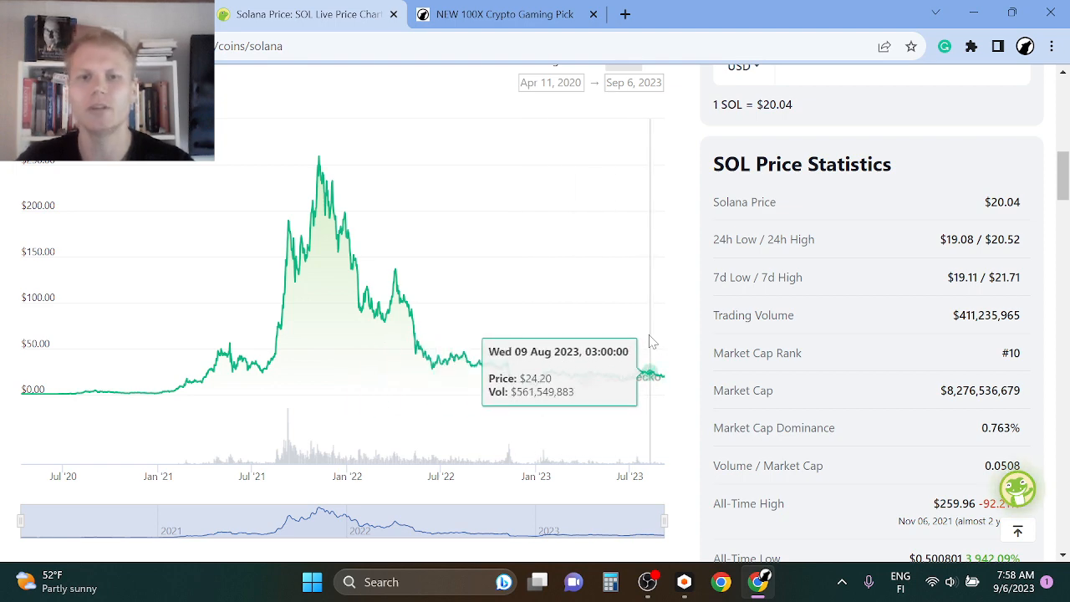
{"action": "mouse_move", "coordinate": [539, 354]}
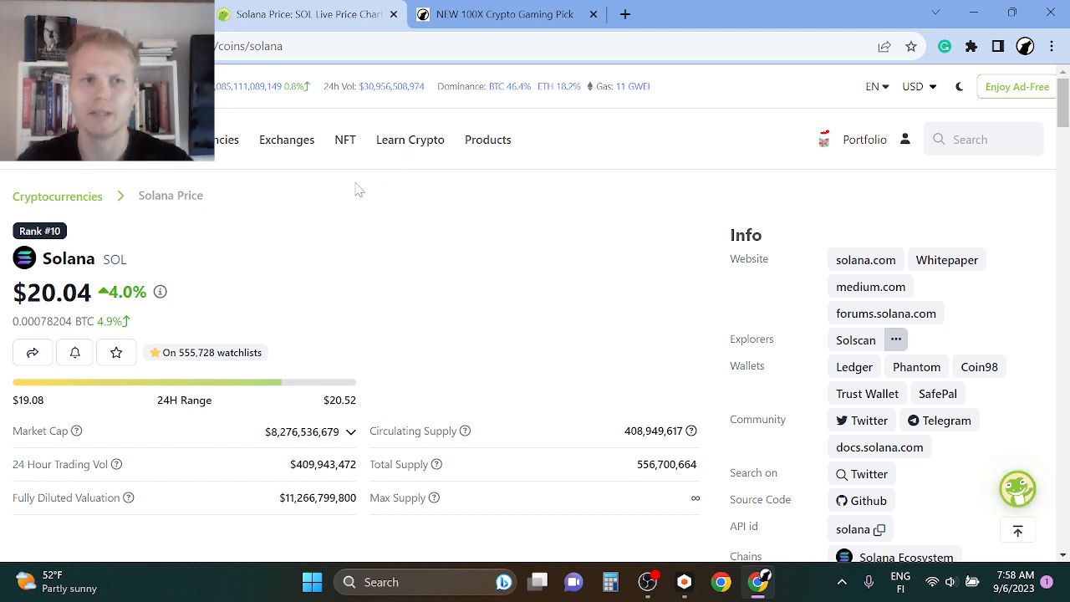
{"action": "mouse_move", "coordinate": [234, 261]}
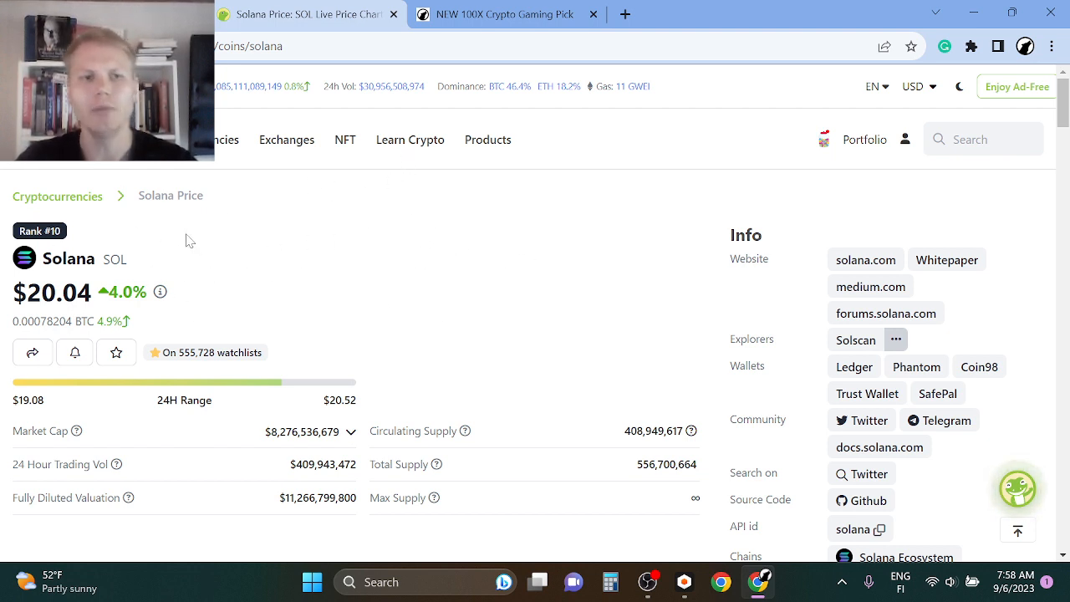
{"action": "left_click", "coordinate": [505, 14]}
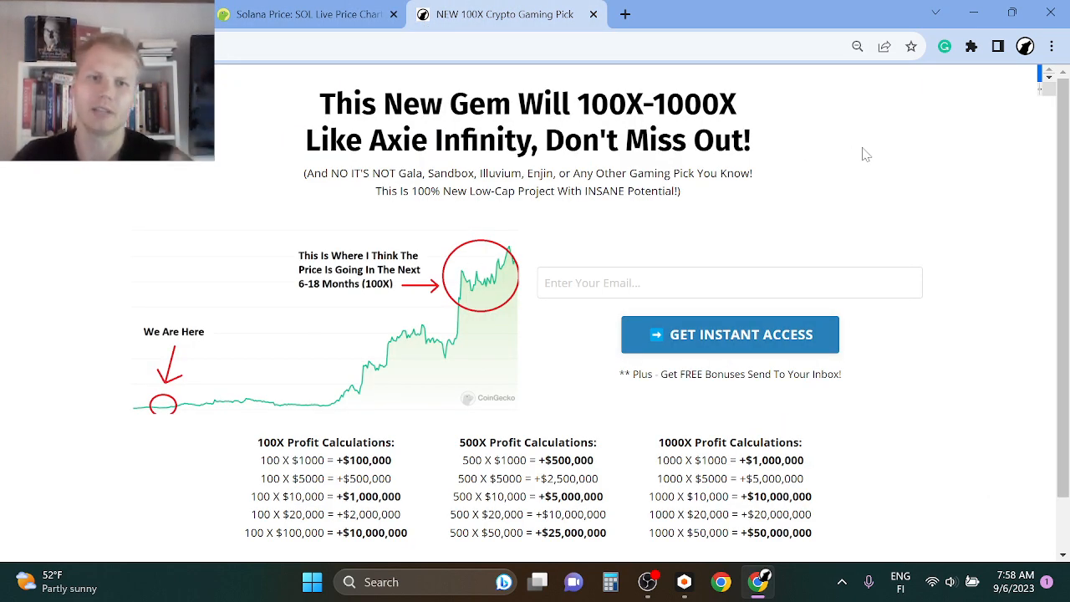
{"action": "left_click", "coordinate": [309, 13]}
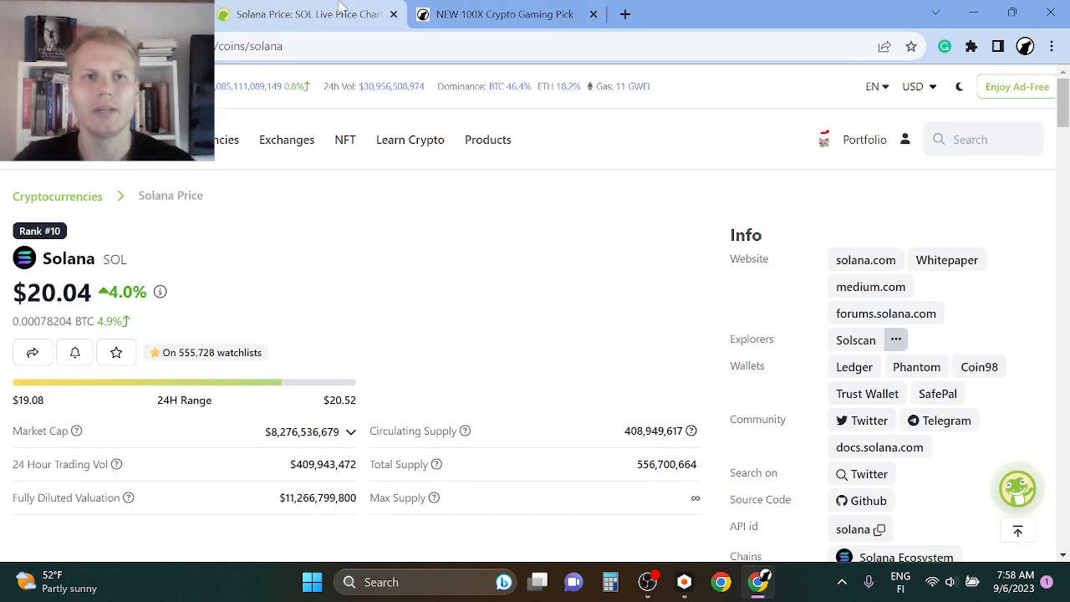
{"action": "left_click", "coordinate": [501, 14]}
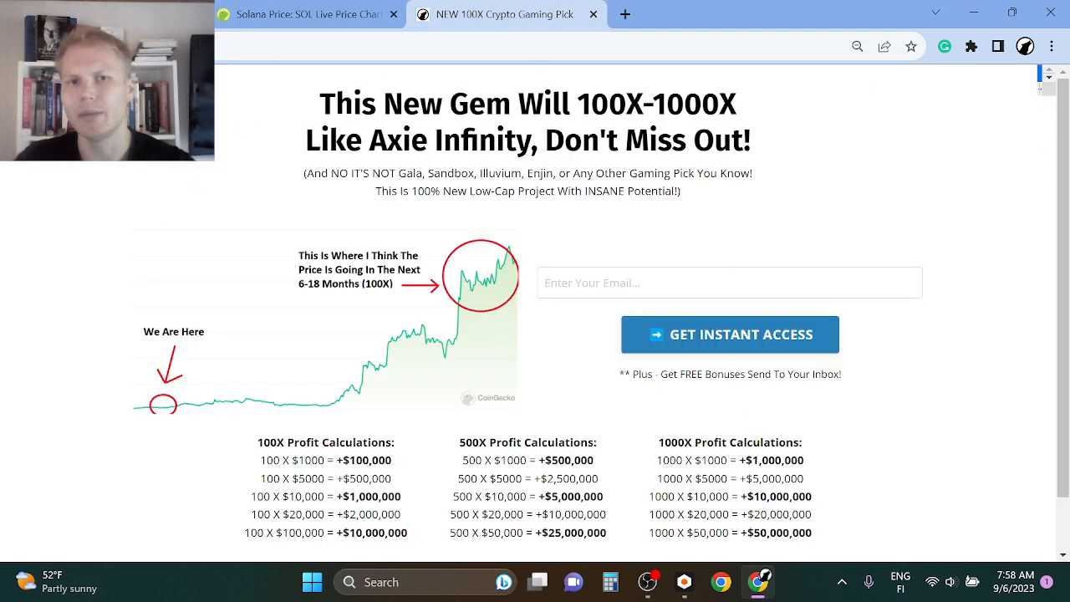
{"action": "scroll", "scroll_direction": "down", "scroll_amount": 3}
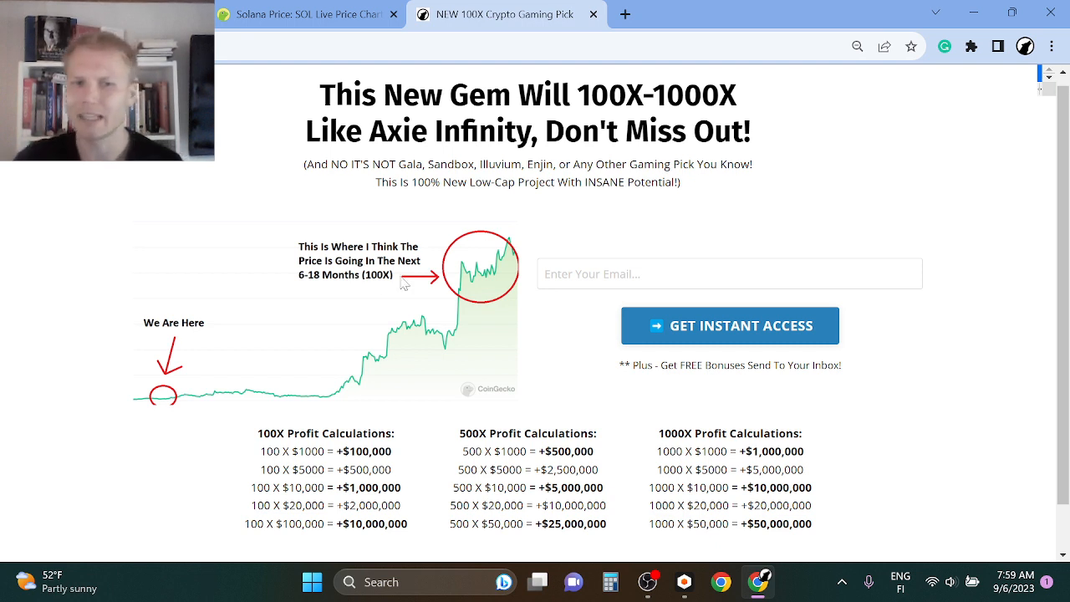
{"action": "mouse_move", "coordinate": [428, 291]}
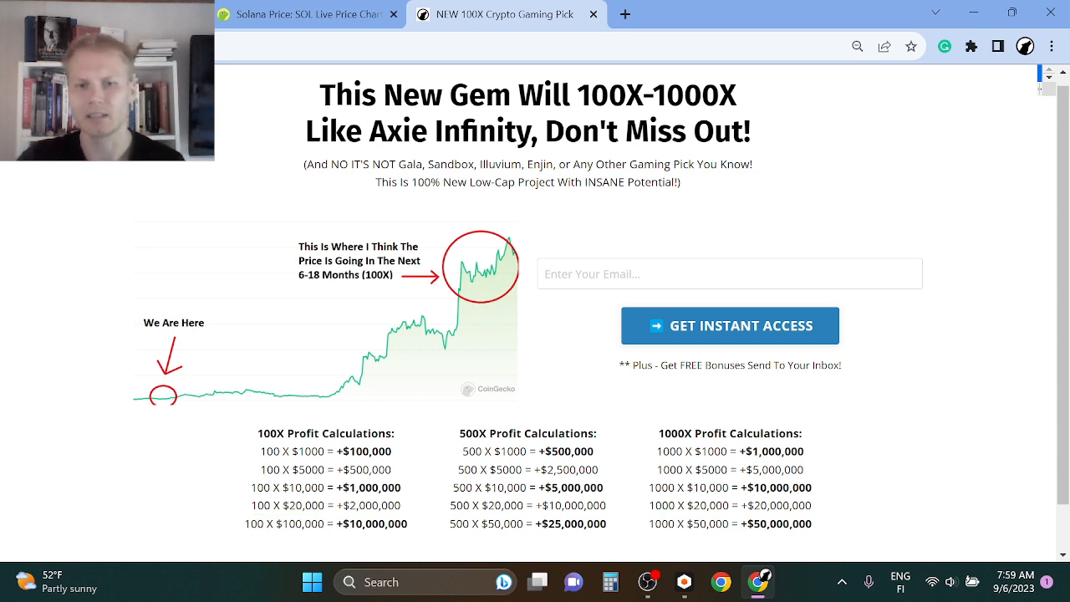
{"action": "double_click", "coordinate": [483, 505]}
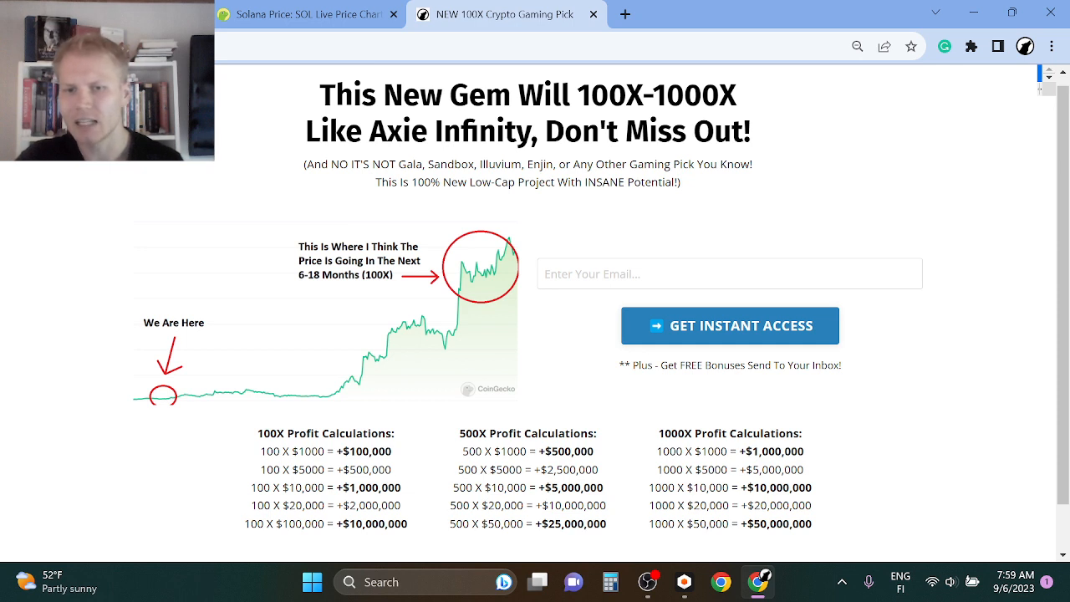
{"action": "double_click", "coordinate": [529, 505]}
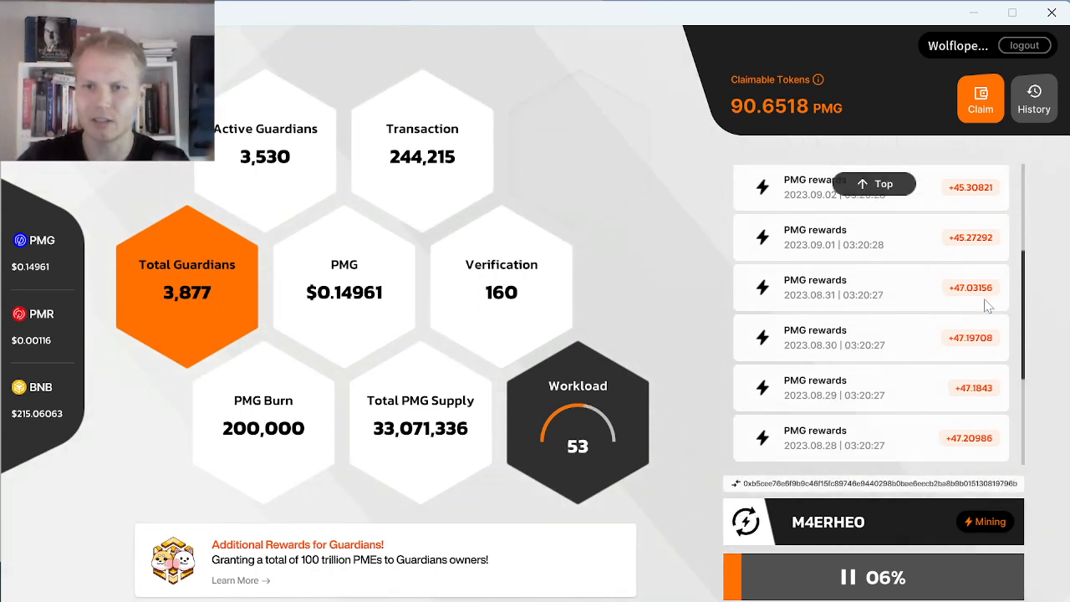
{"action": "scroll", "scroll_direction": "down", "scroll_amount": 3}
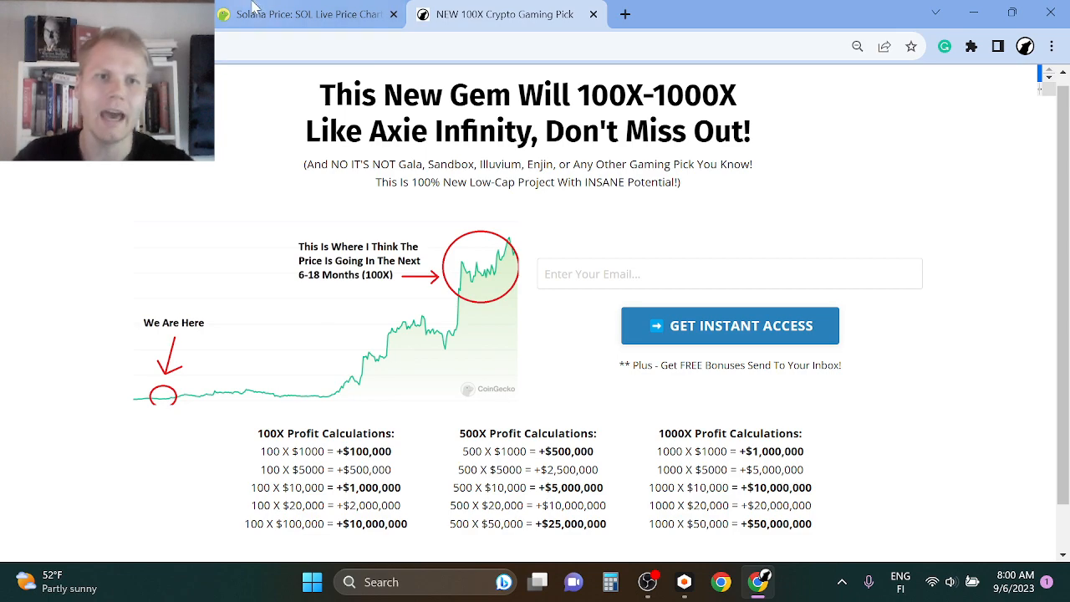
{"action": "left_click", "coordinate": [301, 14]}
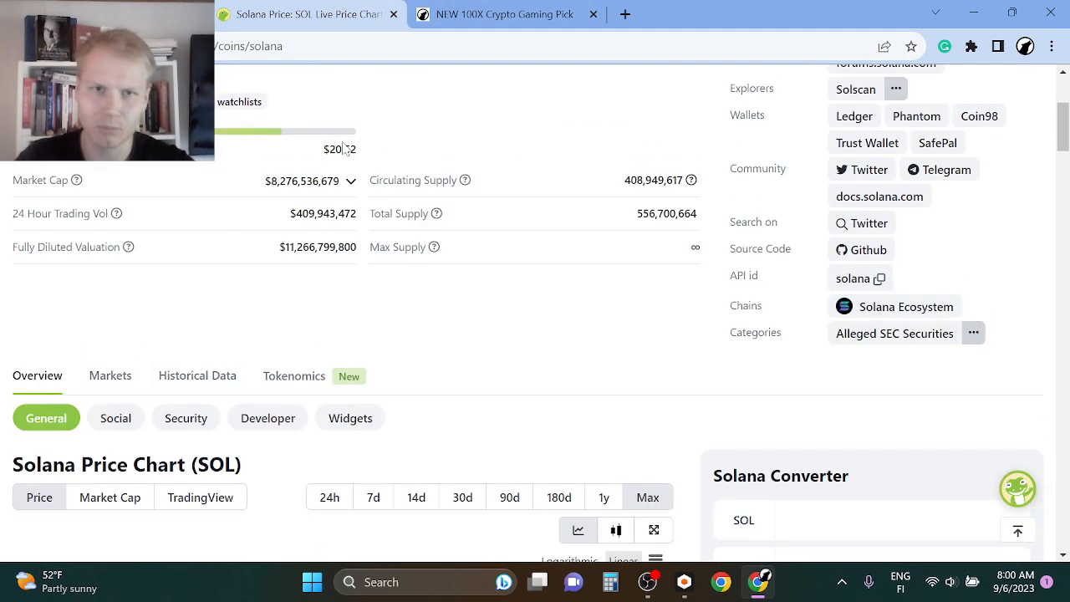
{"action": "left_click", "coordinate": [501, 13]}
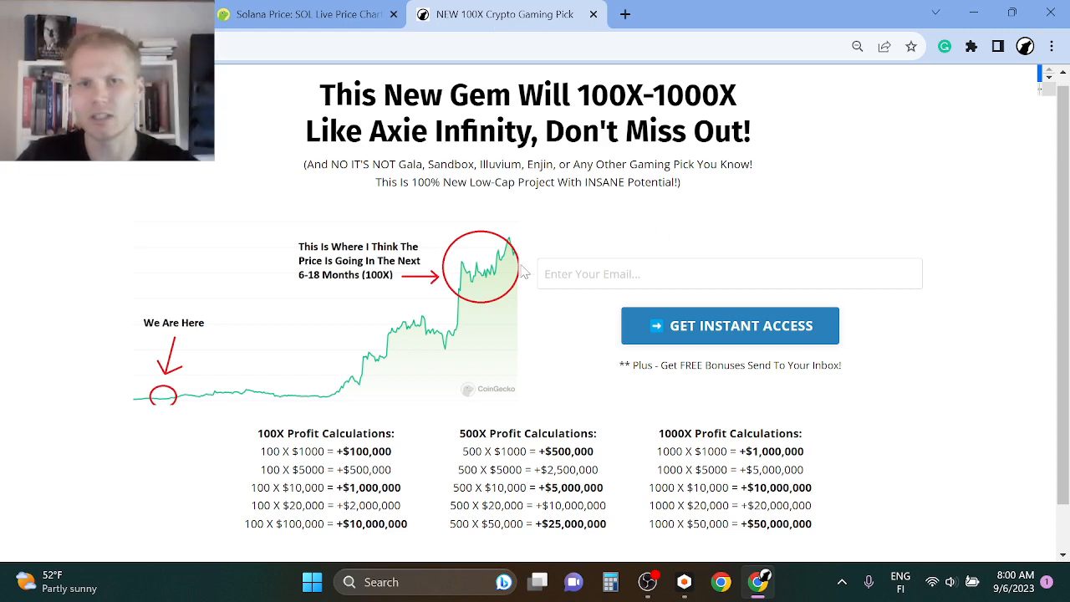
{"action": "mouse_move", "coordinate": [716, 207]}
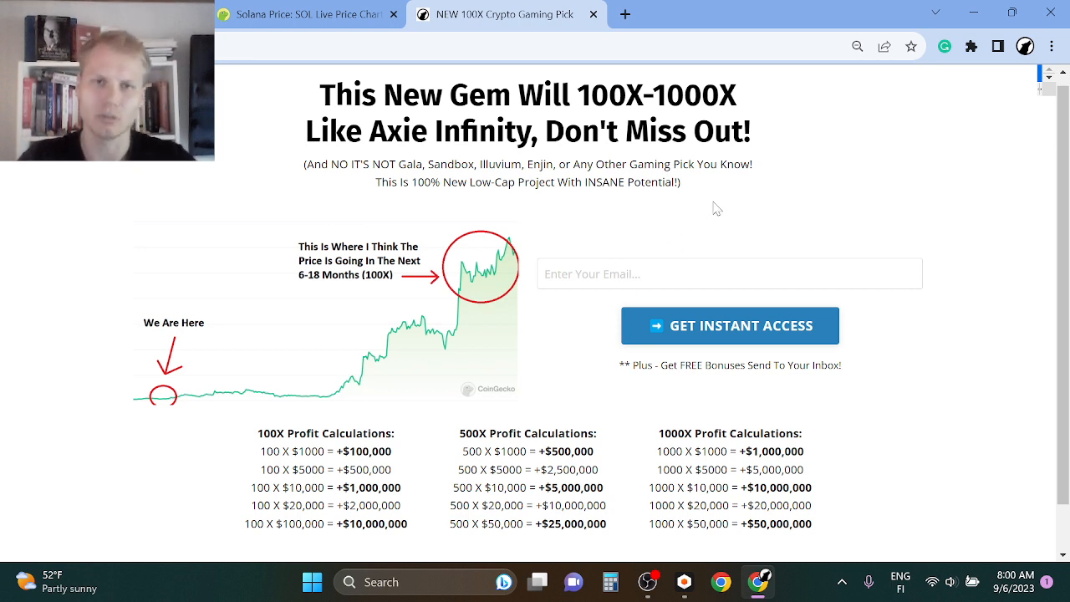